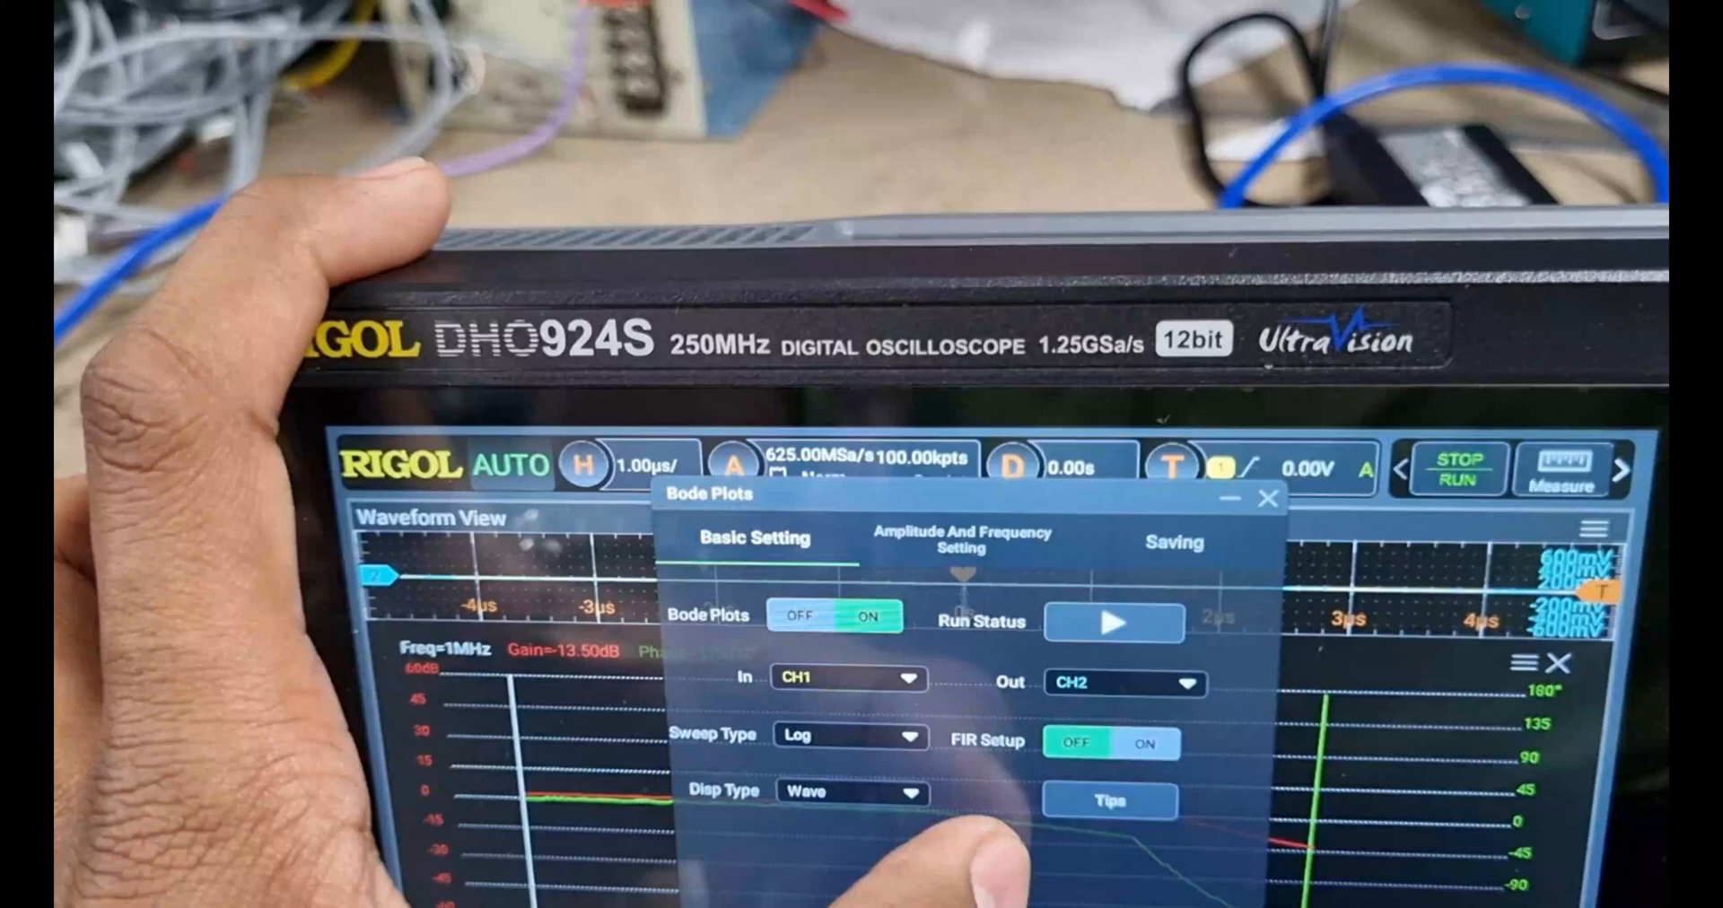
Review the Bode plot's amplitude-and-frequency settings and the CSV saving options, then return to basic settings
{"action": "left_click", "coordinate": [958, 538]}
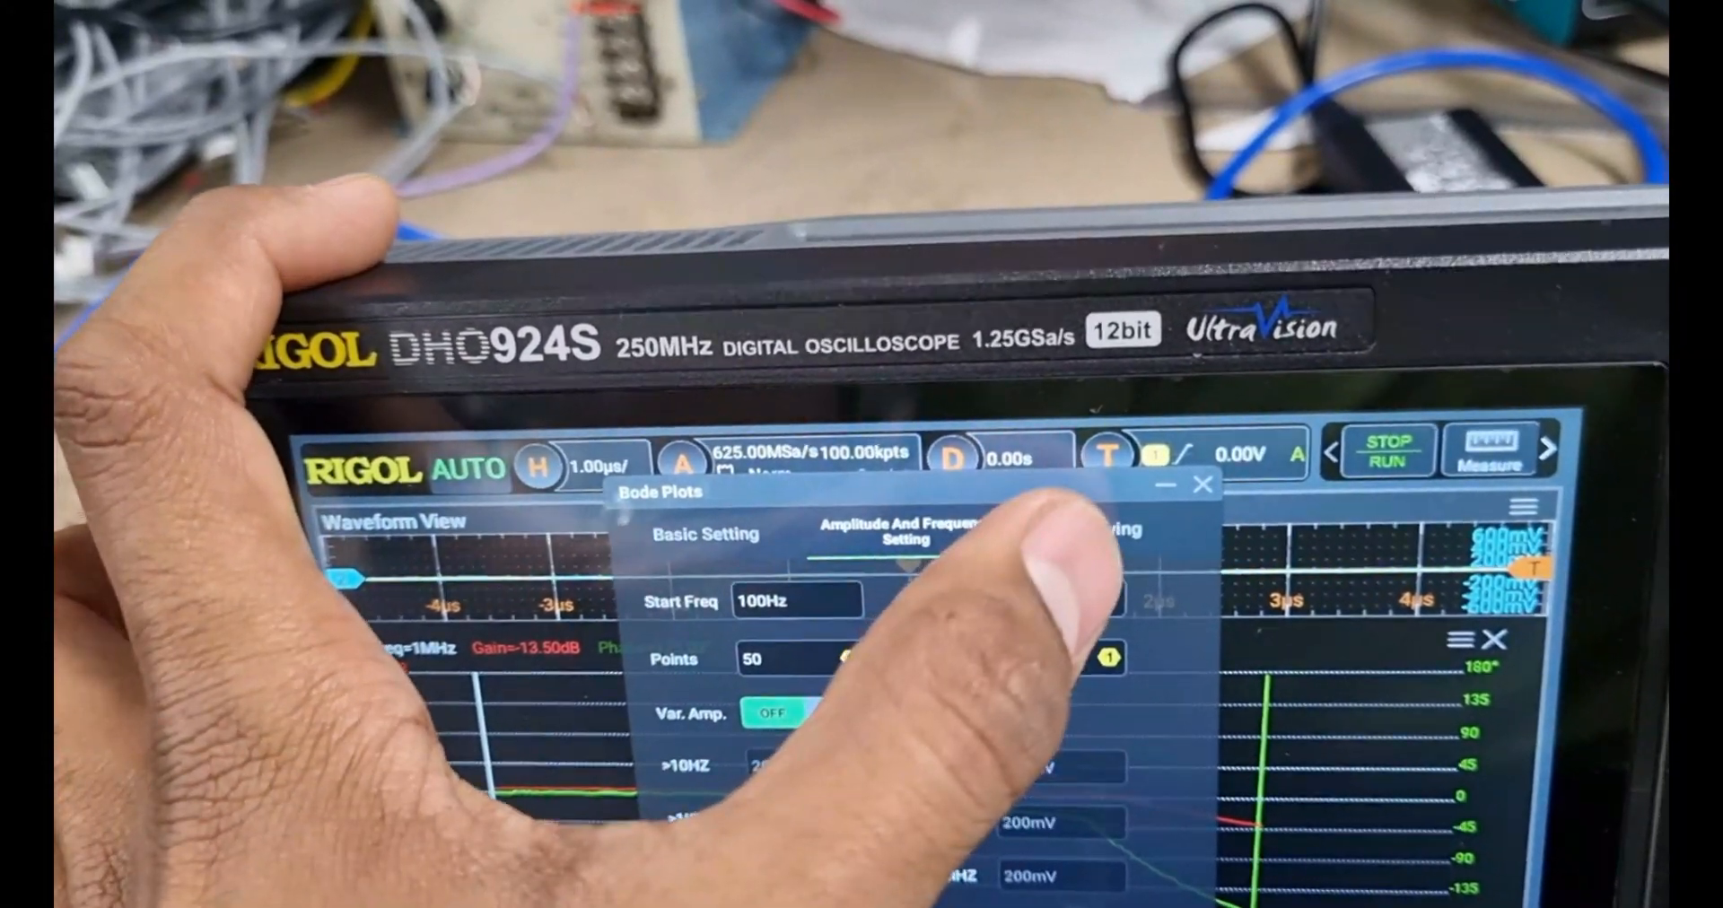
{"action": "left_click", "coordinate": [1059, 530]}
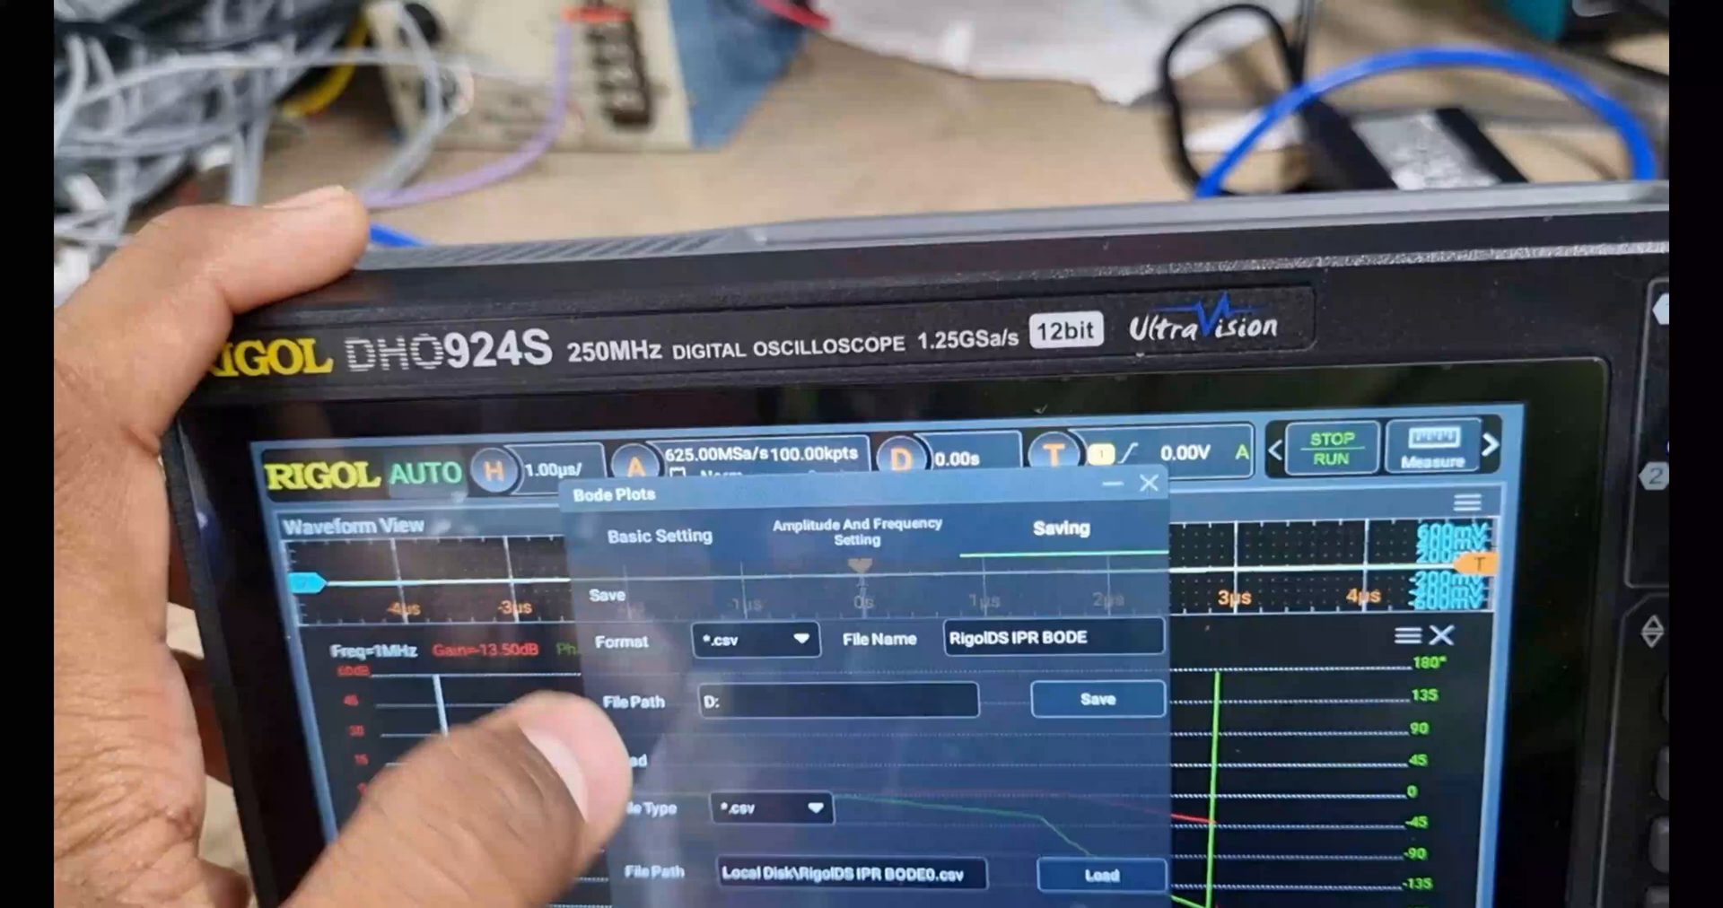
{"action": "left_click", "coordinate": [857, 531]}
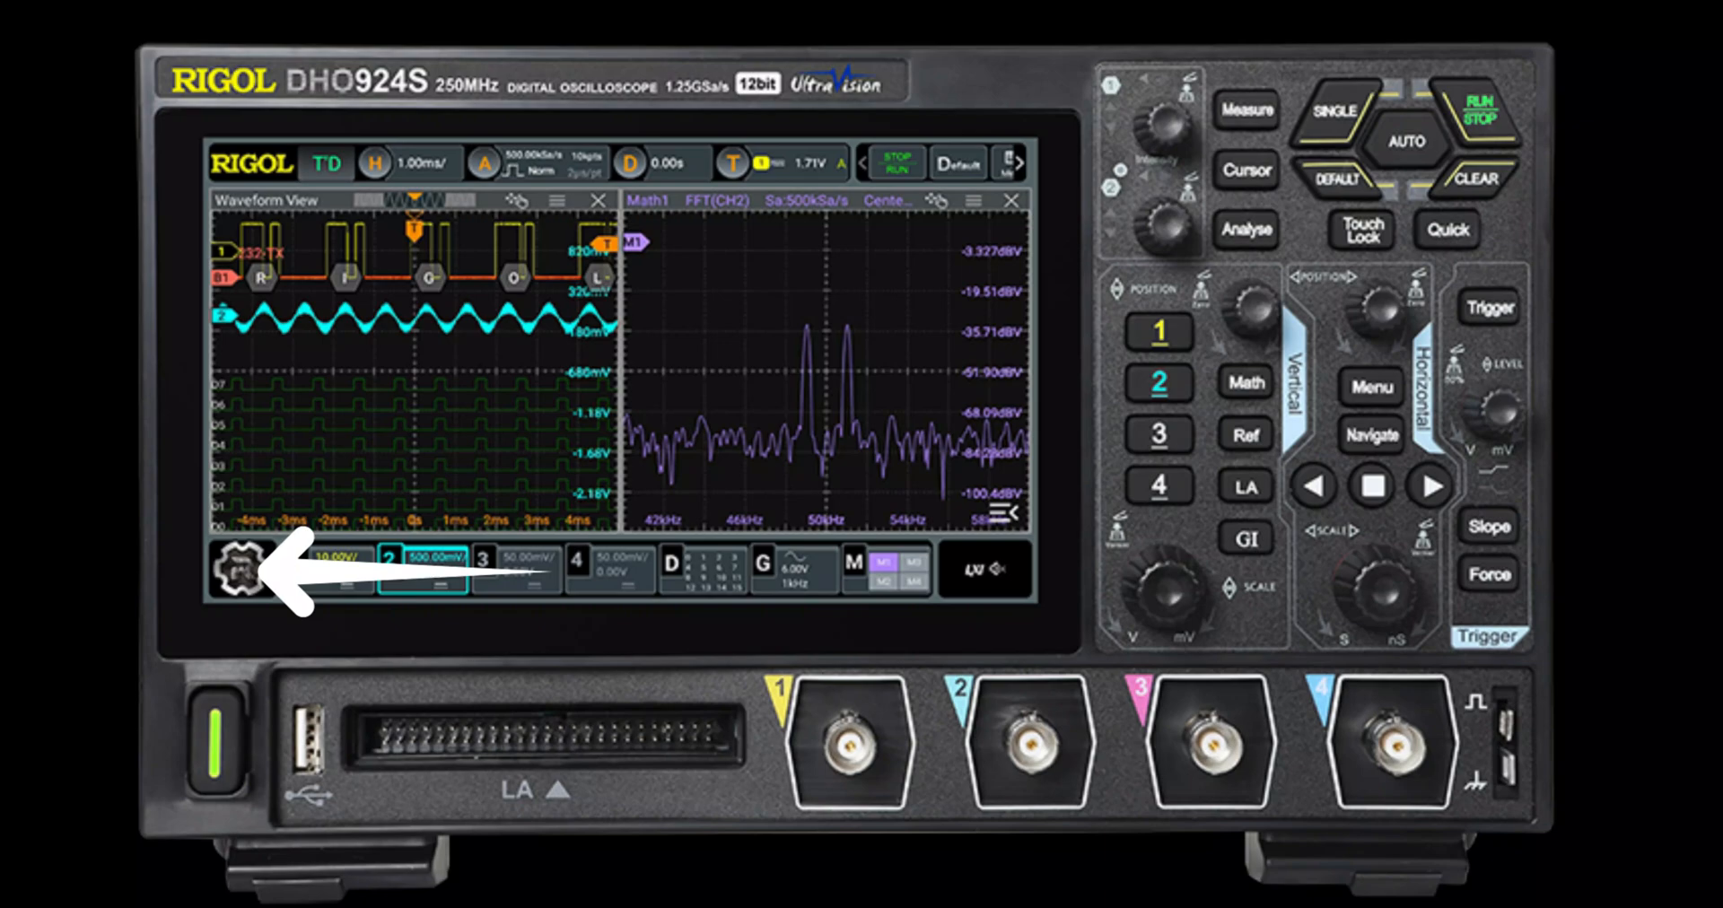
{"action": "left_click", "coordinate": [231, 573]}
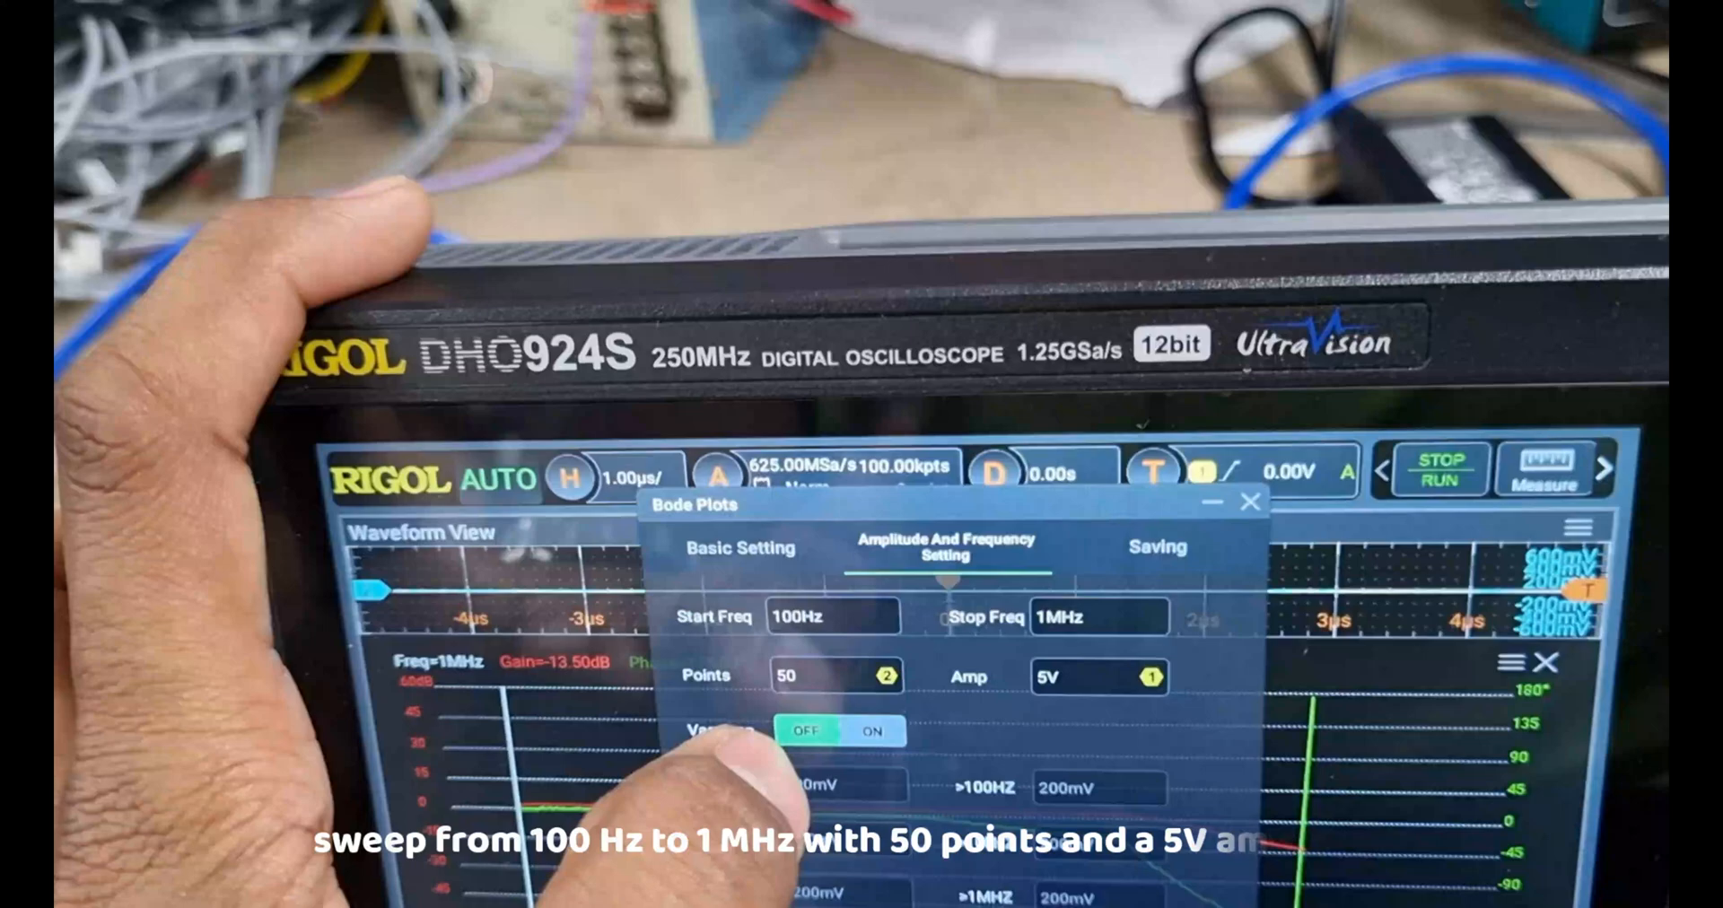
Set the sweep to Start Freq 100 Hz, Stop Freq 1 MHz, 50 points, 5 V amplitude
{"action": "left_click", "coordinate": [1156, 546]}
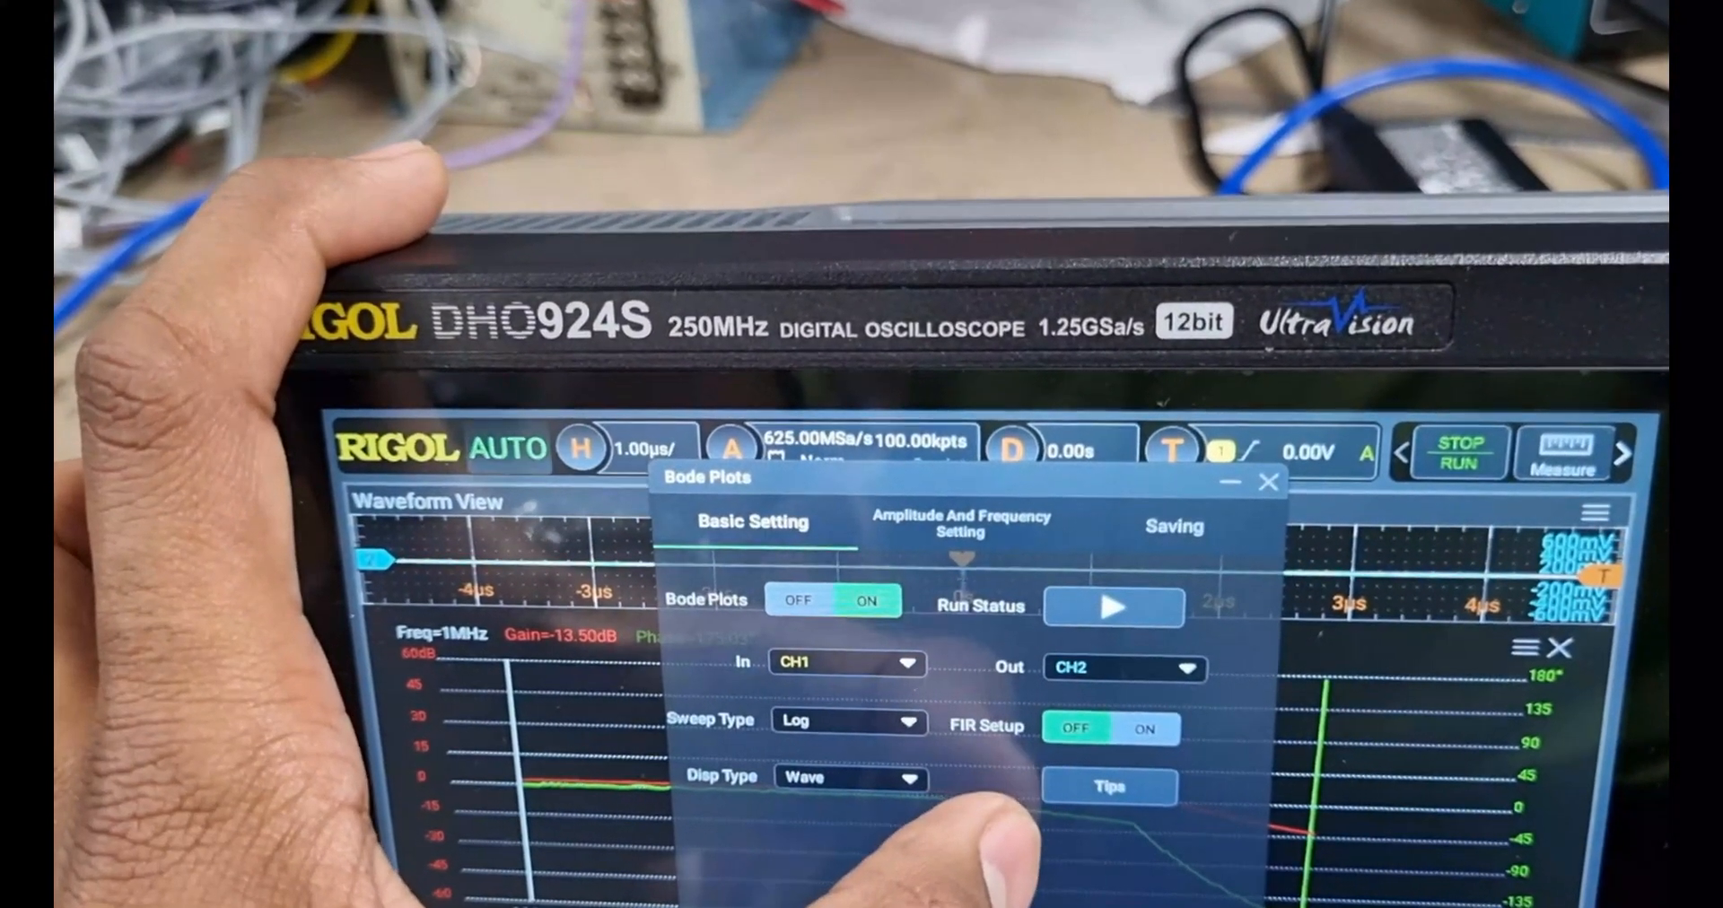
Show the sweep settings: 100 Hz to 1 MHz, 50 points, 5 V, variable amplitude off
{"action": "left_click", "coordinate": [958, 522]}
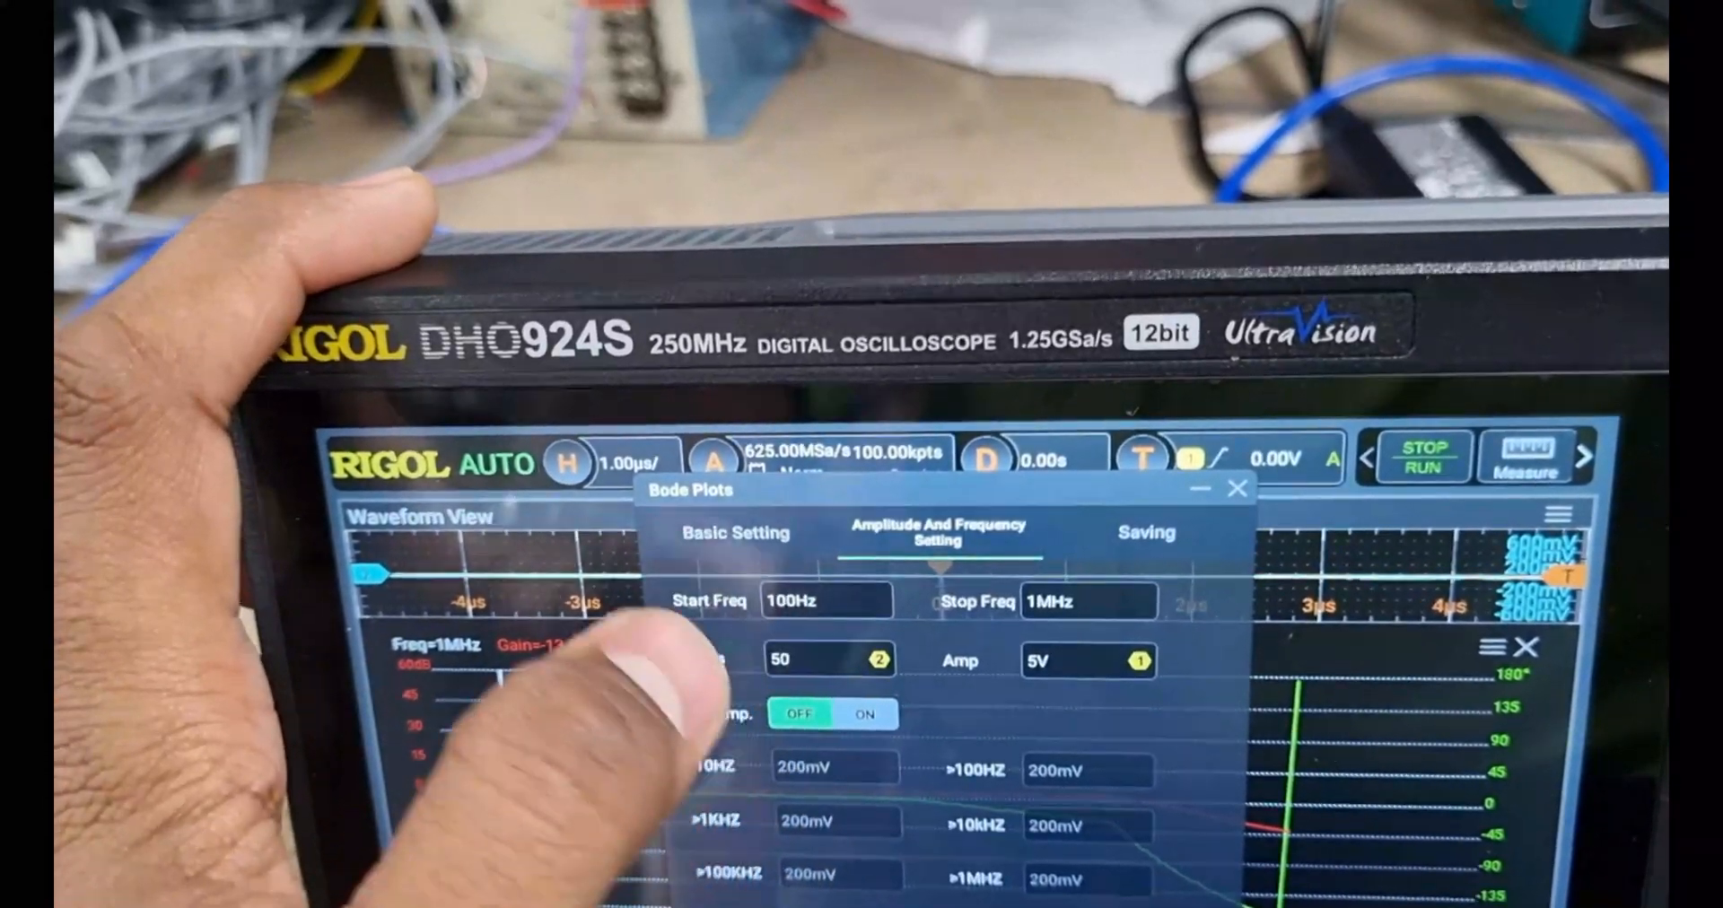